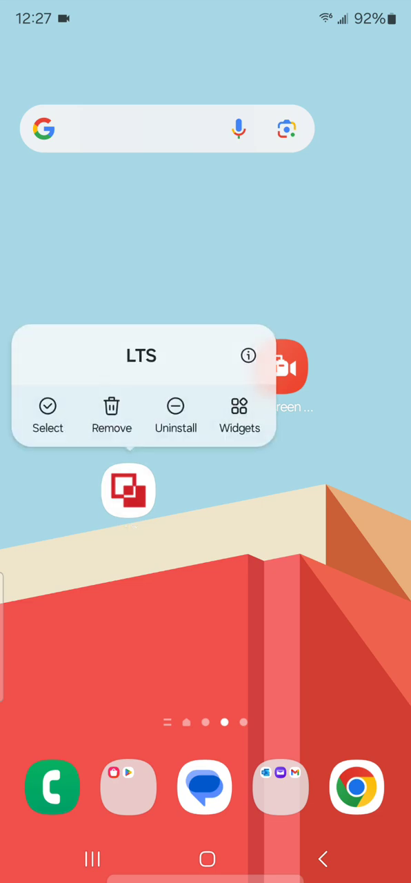
Launch LTS Connect from the Android home screen and dismiss its Notifications tip
left_click(206, 241)
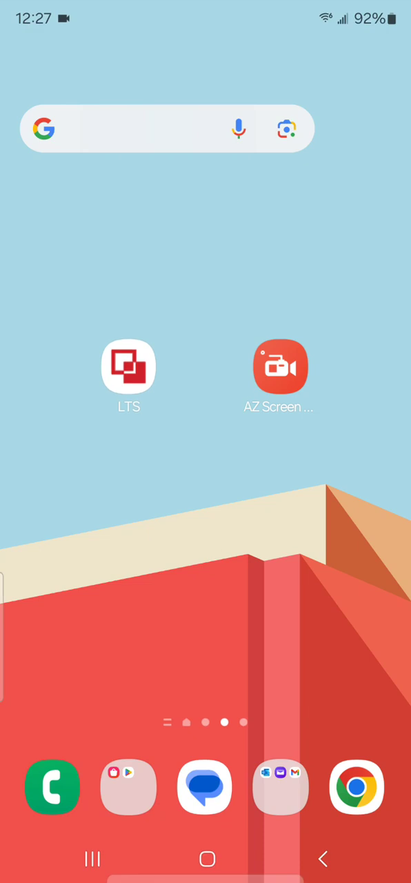
left_click(128, 367)
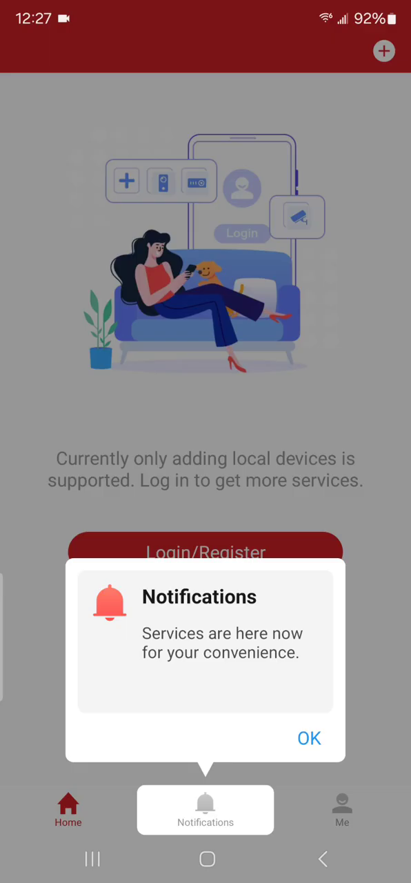
left_click(309, 738)
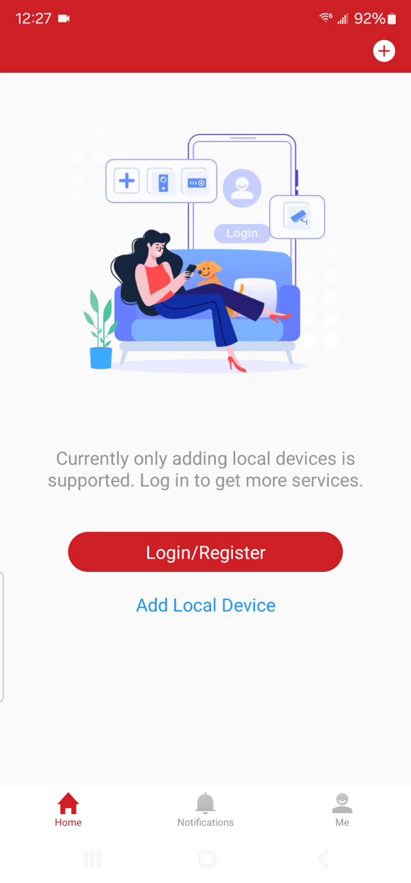
Add a local device named test at 192.168.1.166 with port 8005
left_click(384, 51)
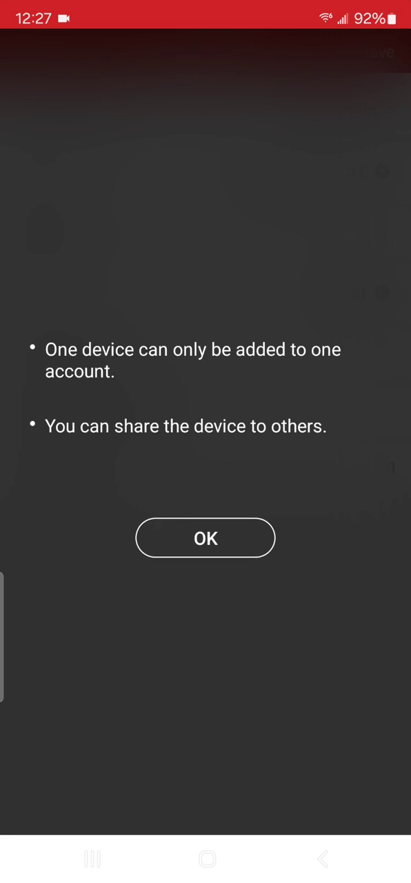
left_click(205, 538)
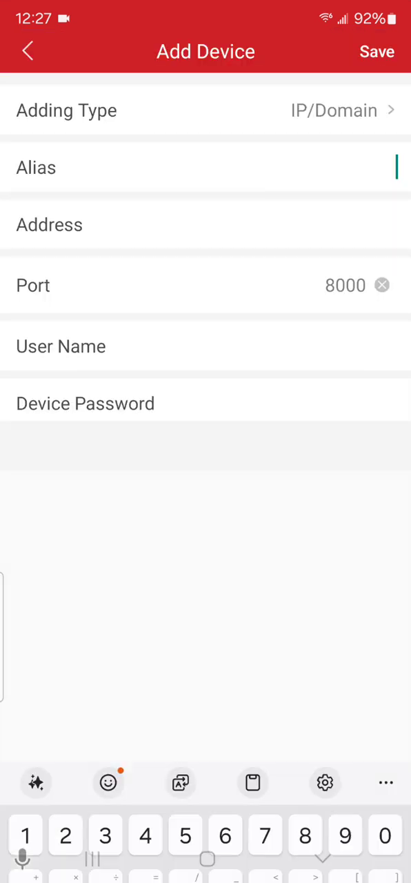
type("te")
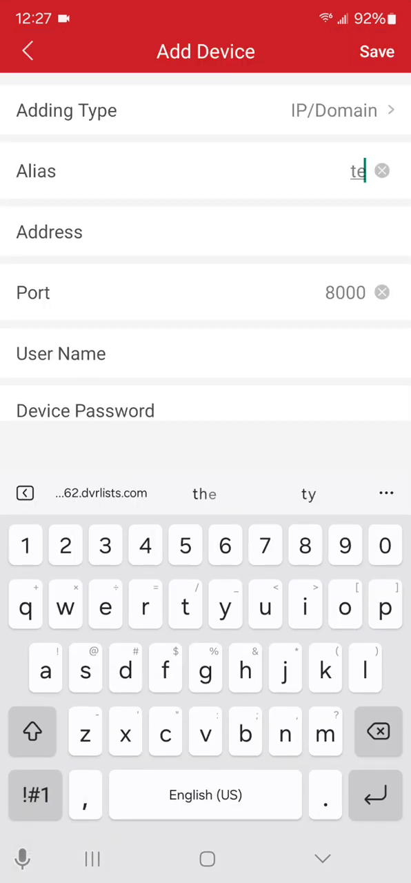
type("st")
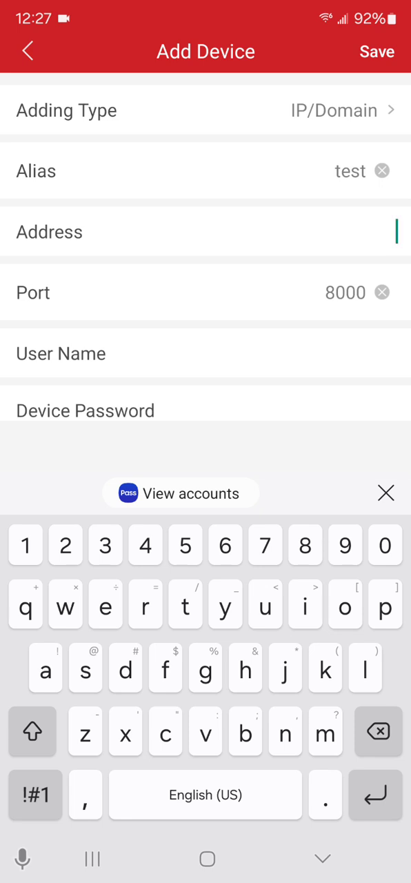
type("192.1")
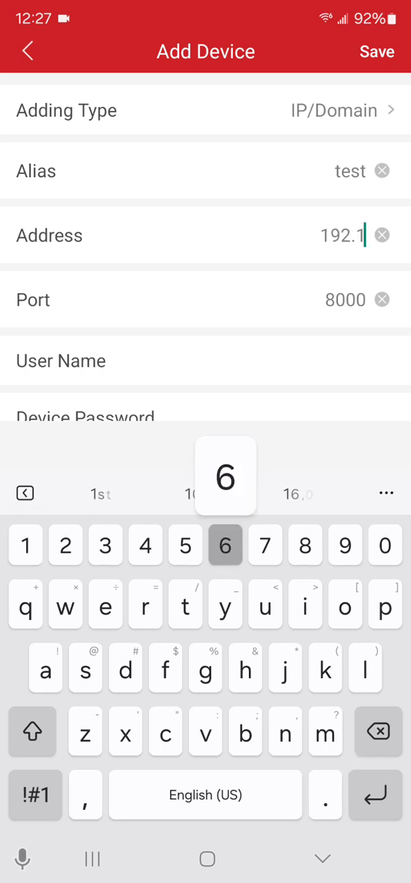
type("68.1.1")
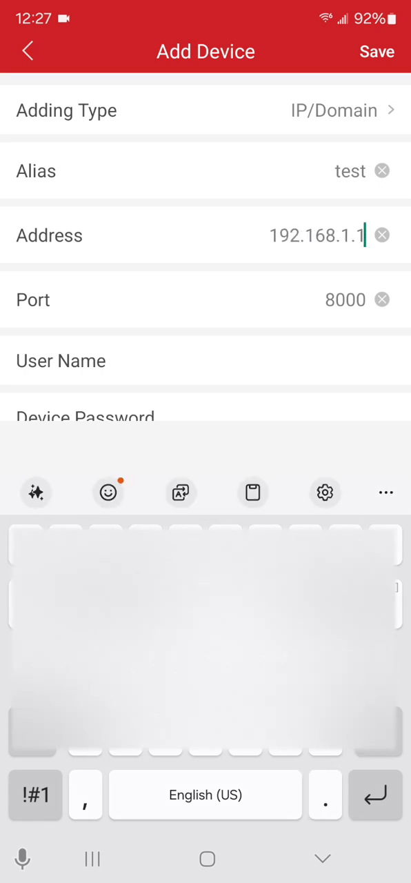
type("66")
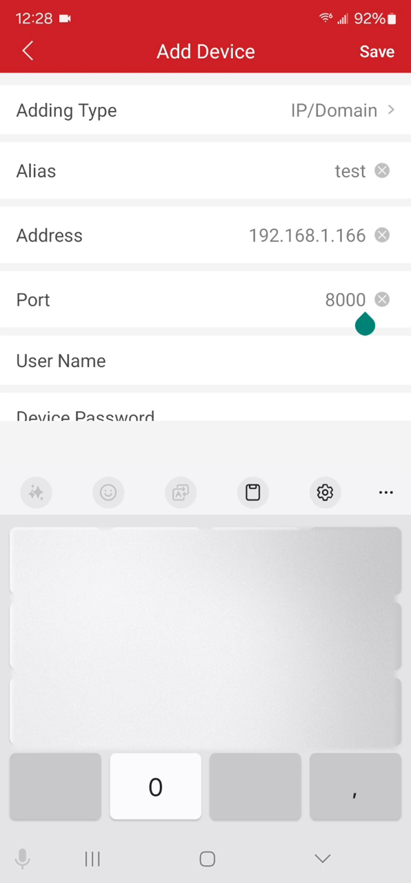
type("5")
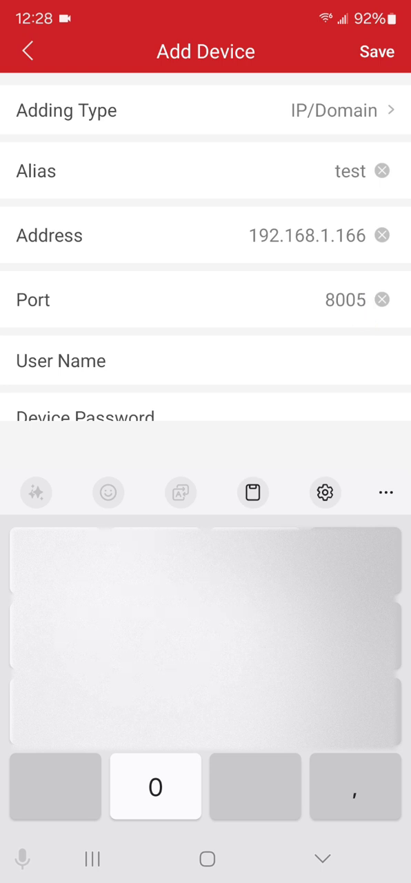
Enter user name admin and the device password
left_click(204, 360)
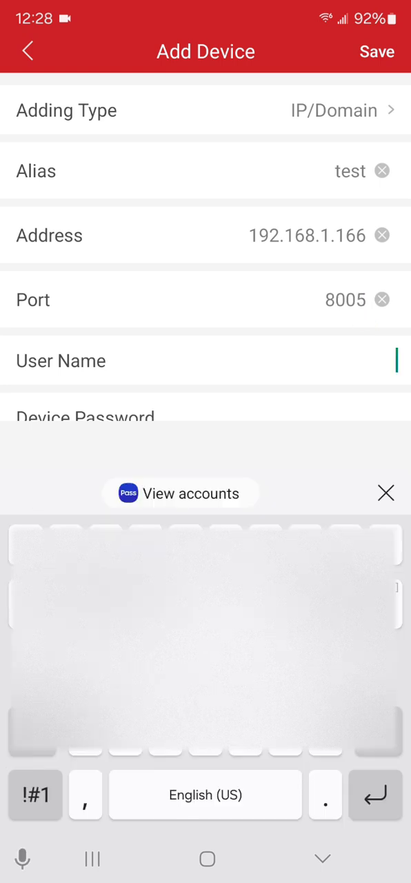
scroll("up", 3)
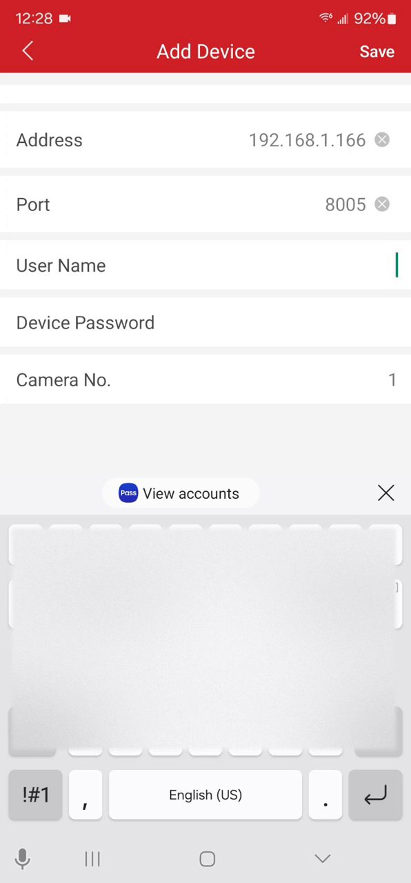
type("adm")
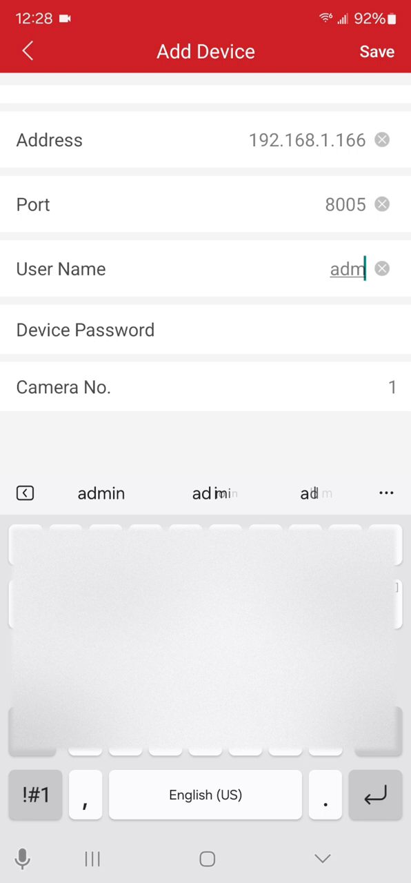
left_click(101, 494)
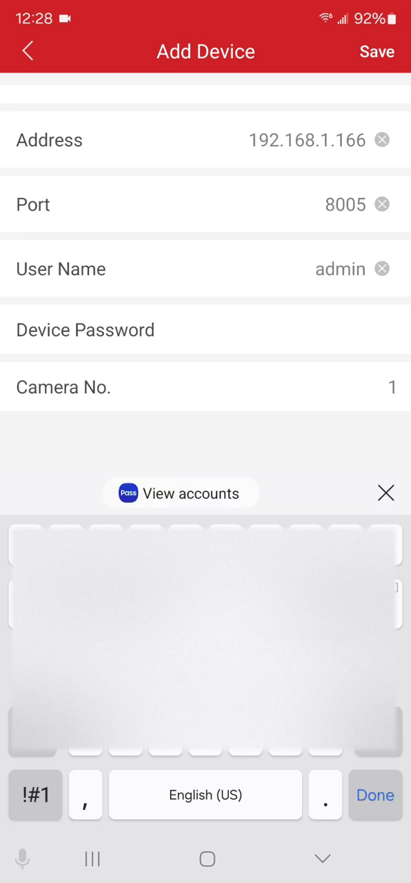
type("c")
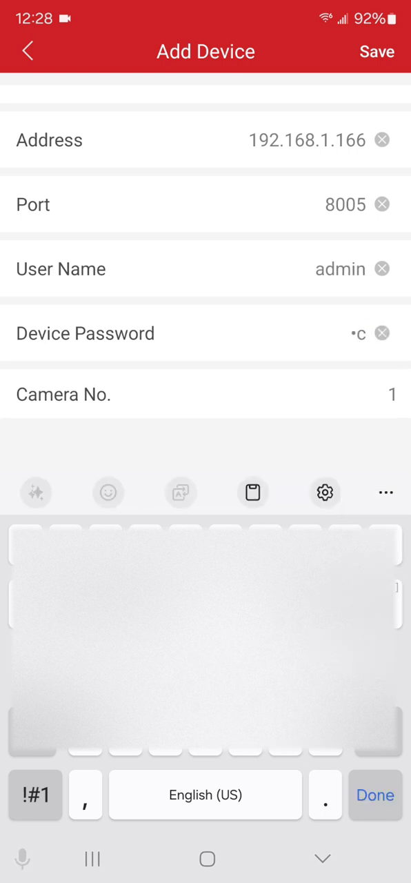
type("a")
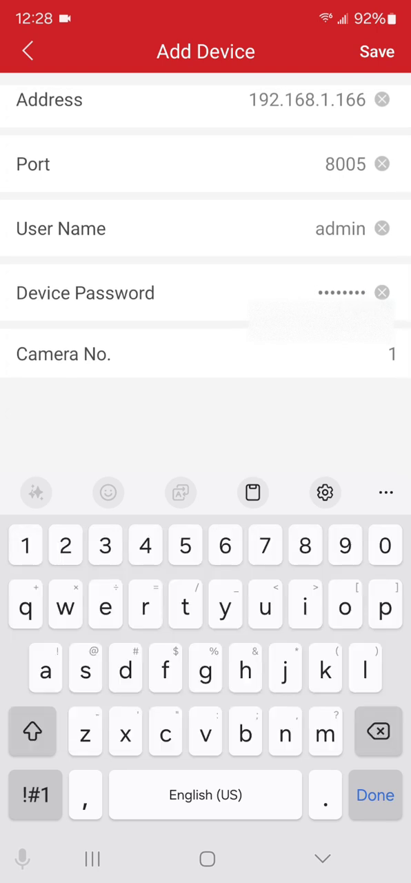
Save the test device with its 11 cameras and start four-camera live view
left_click(377, 51)
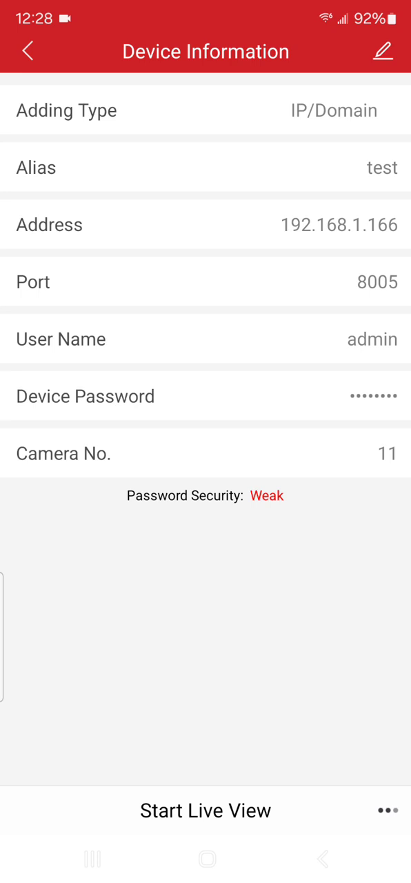
left_click(205, 810)
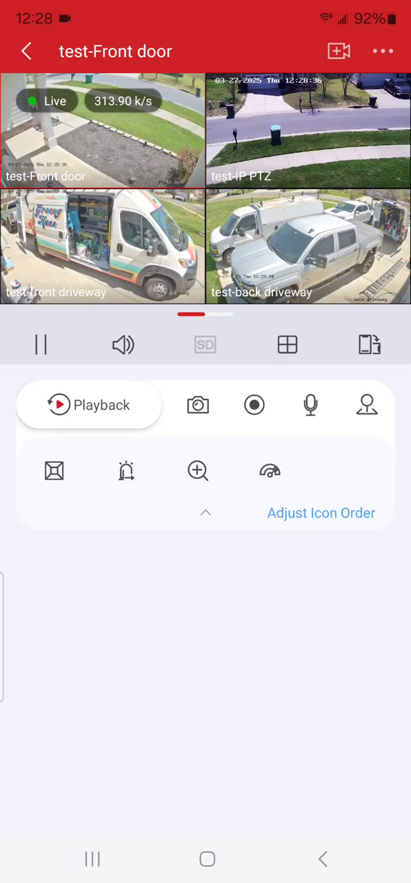
left_click(288, 345)
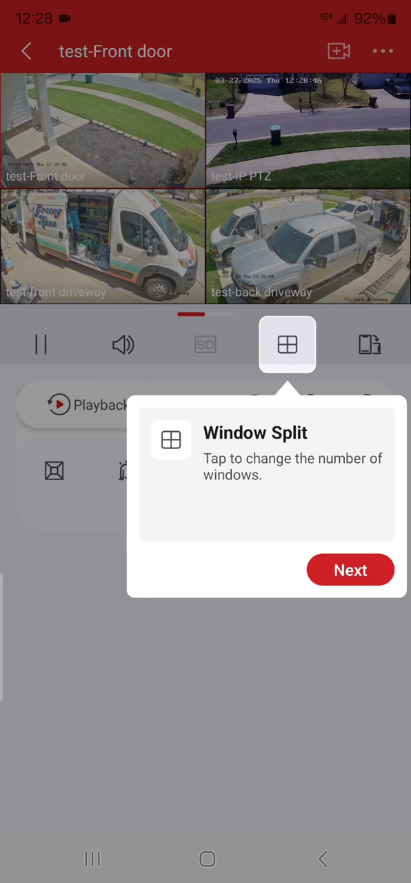
Show a 16-window live grid, then enlarge the test-shed camera alone
left_click(350, 570)
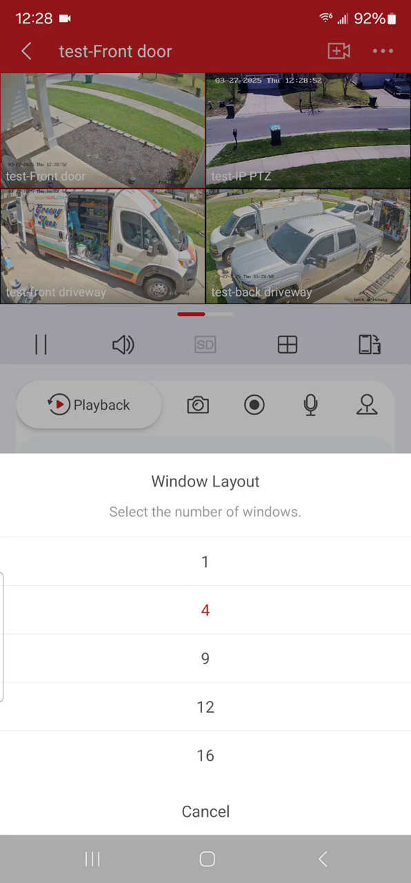
left_click(205, 755)
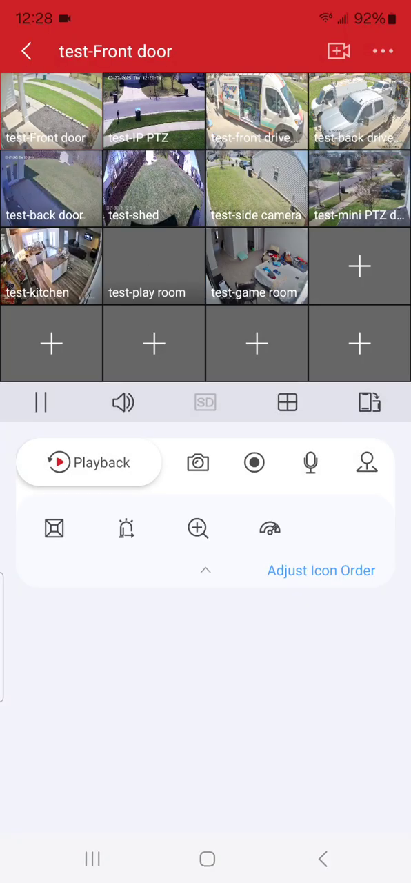
left_click(154, 188)
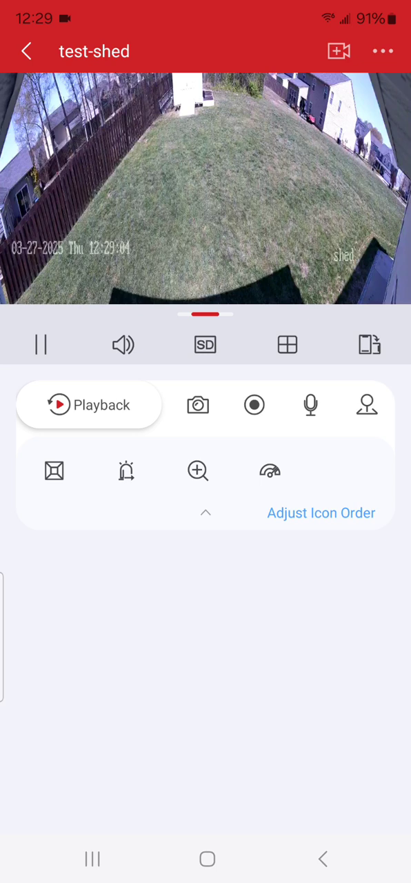
Set the shed camera stream to High Definition and toggle its live sound
left_click(205, 345)
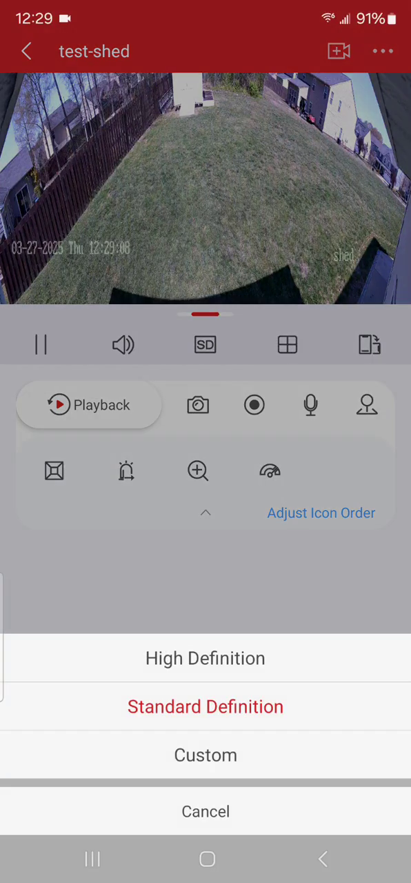
left_click(205, 657)
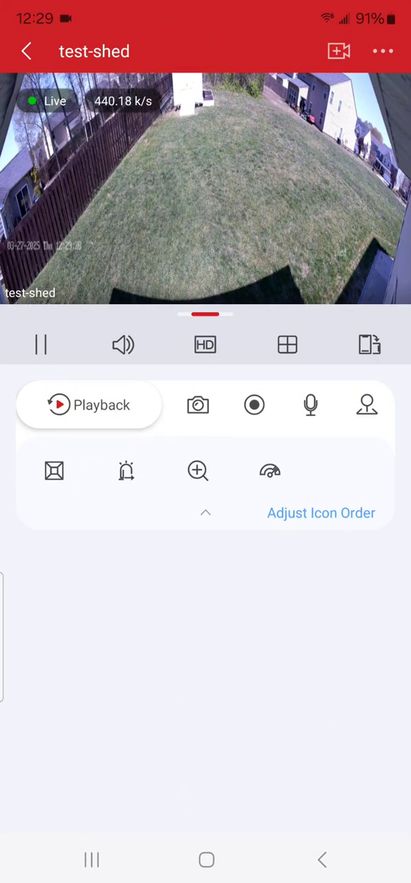
left_click(123, 345)
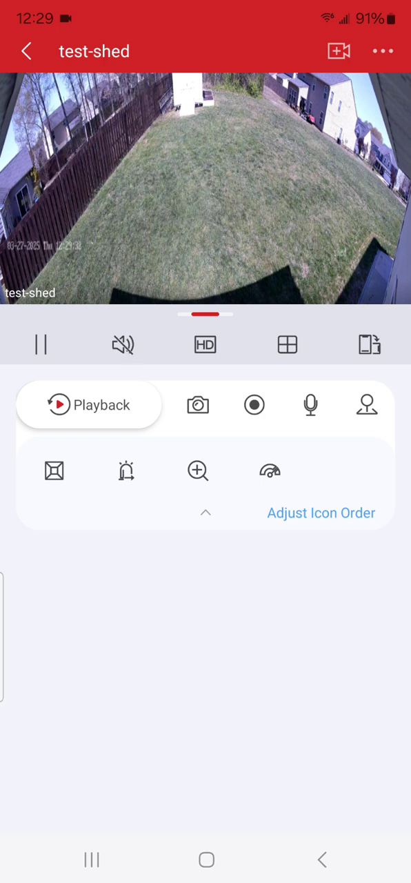
left_click(123, 344)
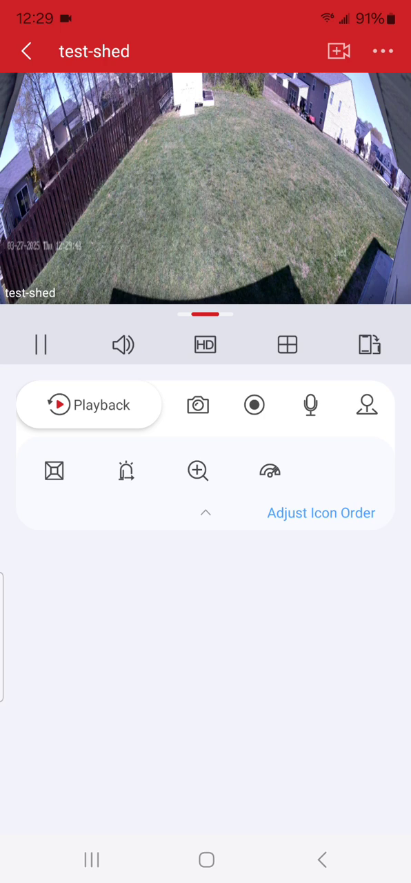
left_click(309, 404)
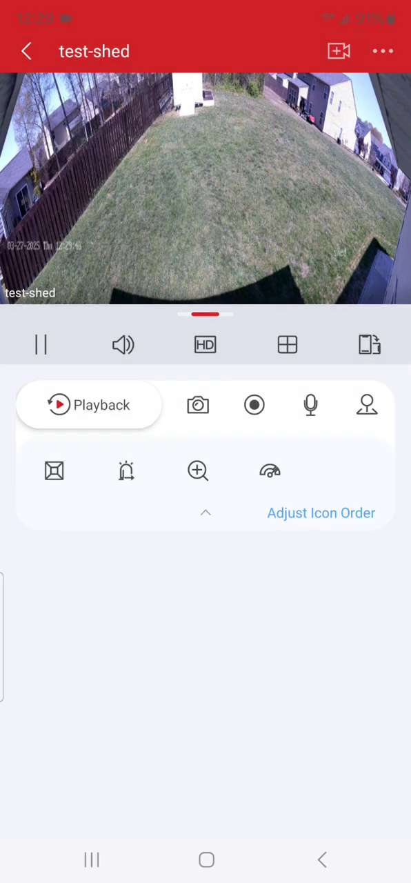
left_click(309, 405)
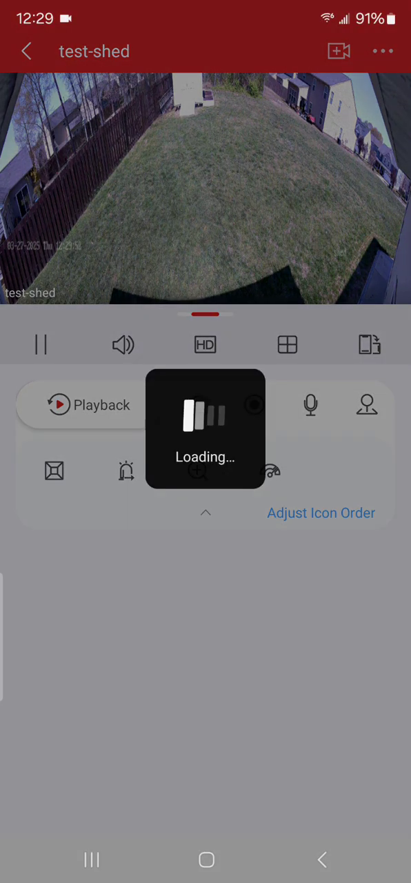
left_click(310, 405)
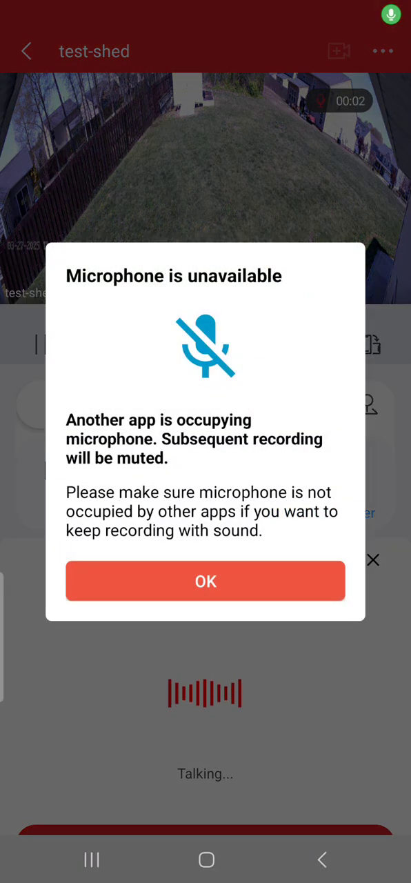
left_click(204, 580)
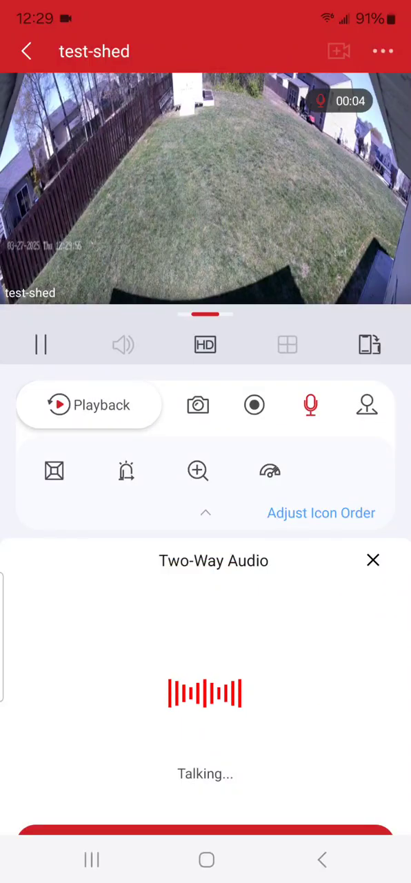
left_click(373, 560)
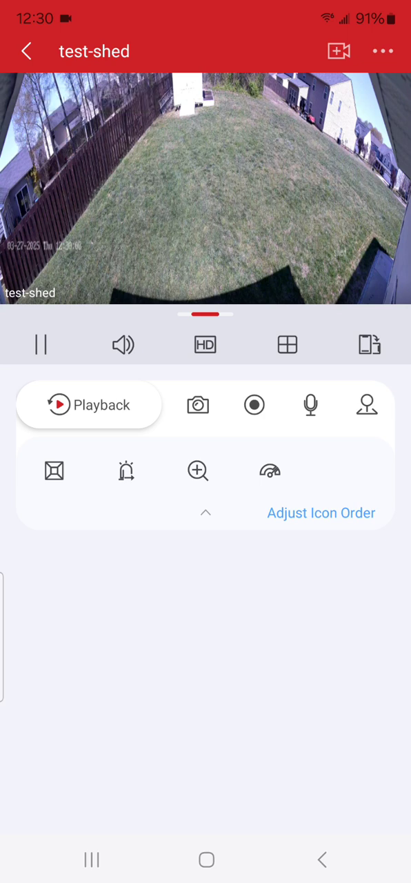
Switch the shed camera to today's playback and bring up the date picker
left_click(88, 405)
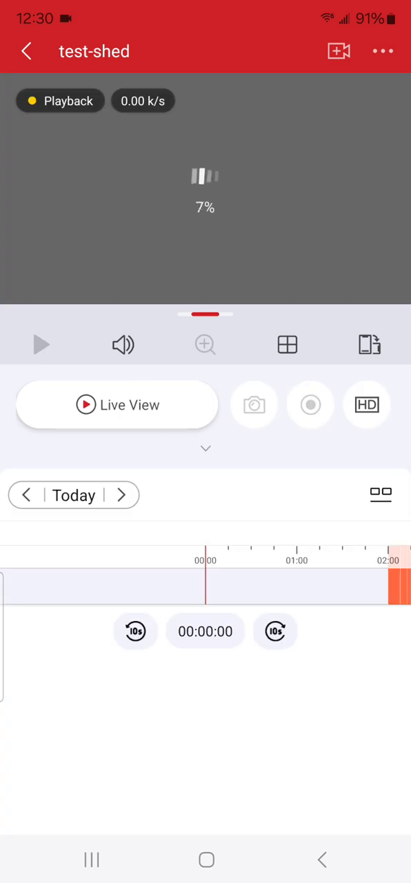
left_click(381, 495)
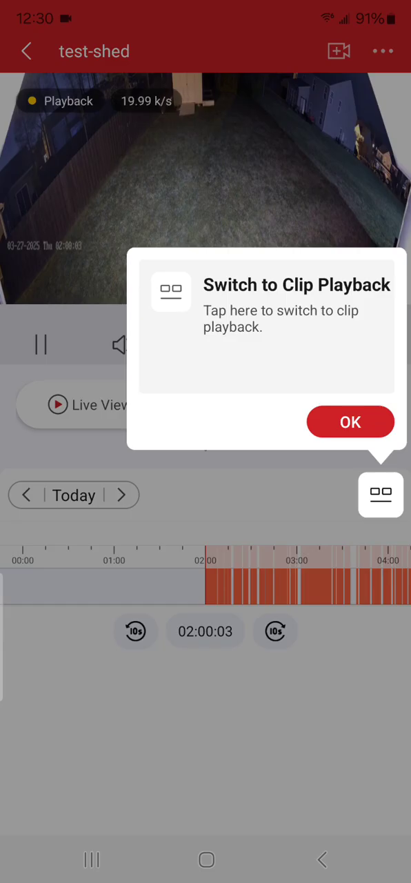
left_click(350, 421)
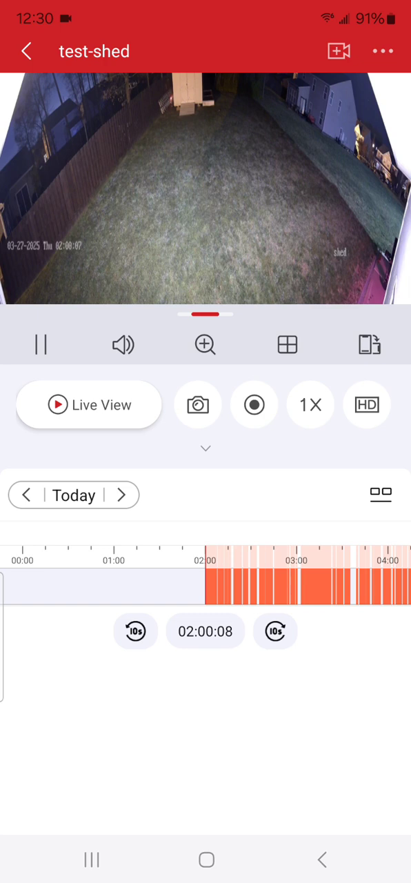
left_click(74, 495)
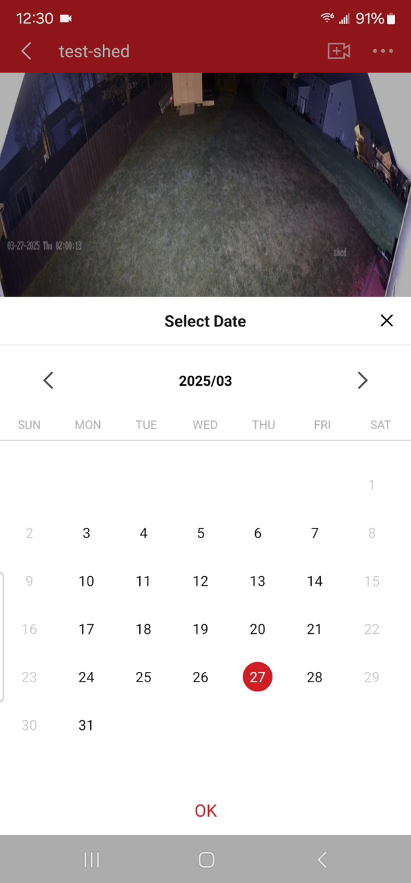
Play back the shed camera's 2025/03/19 recordings from around 18:33
left_click(200, 629)
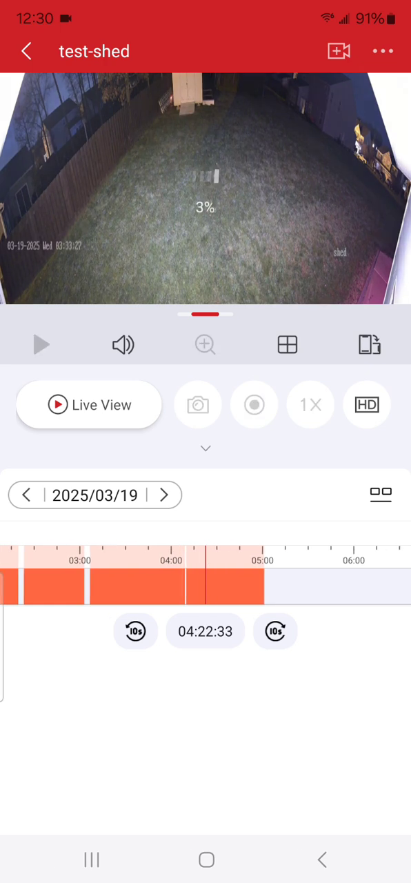
left_click(41, 344)
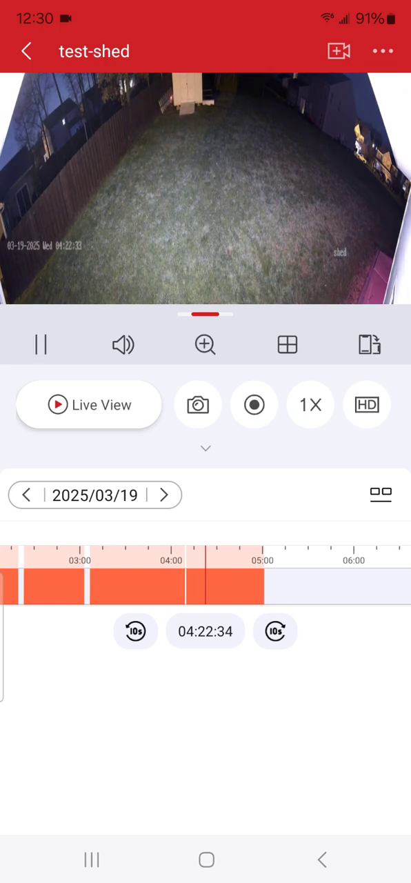
left_click_drag(276, 587, 69, 586)
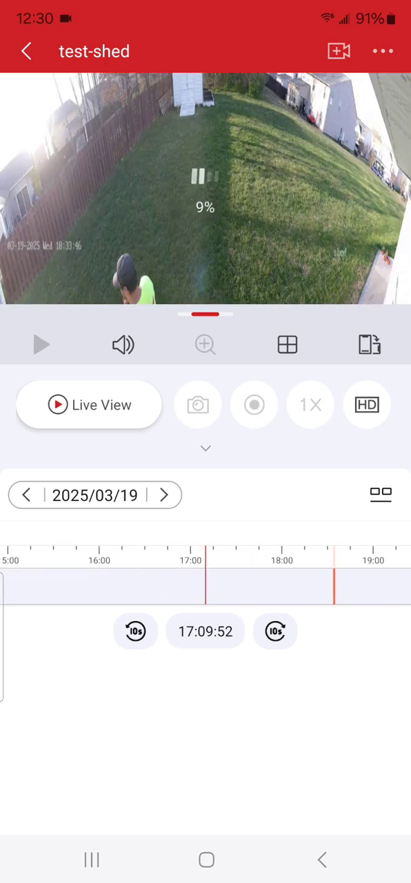
left_click(40, 345)
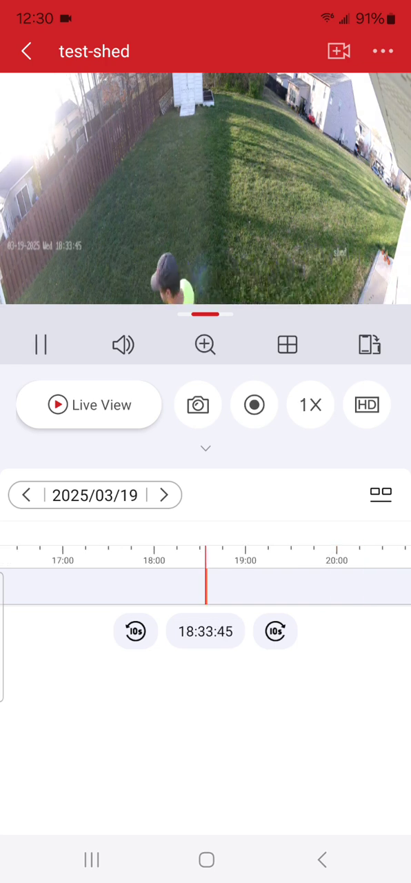
left_click(309, 405)
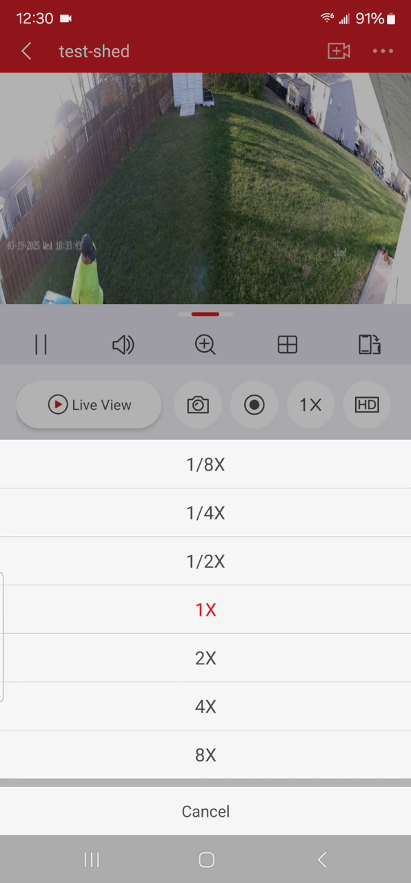
Play back at 8X, return to 1X speed, and start recording a clip
left_click(205, 755)
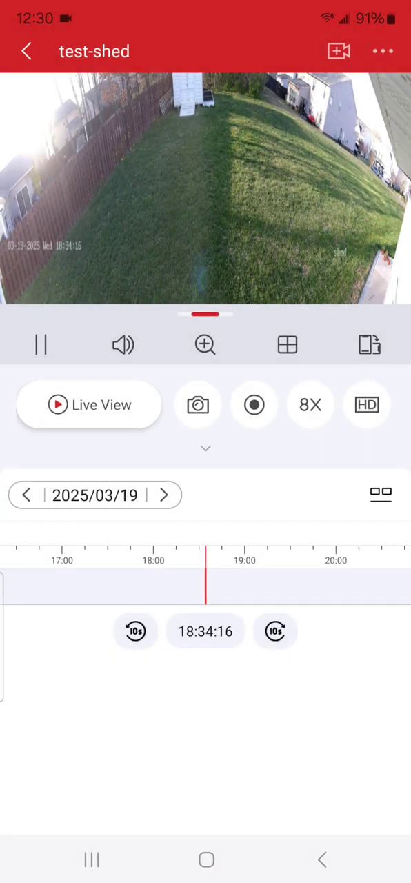
left_click(310, 404)
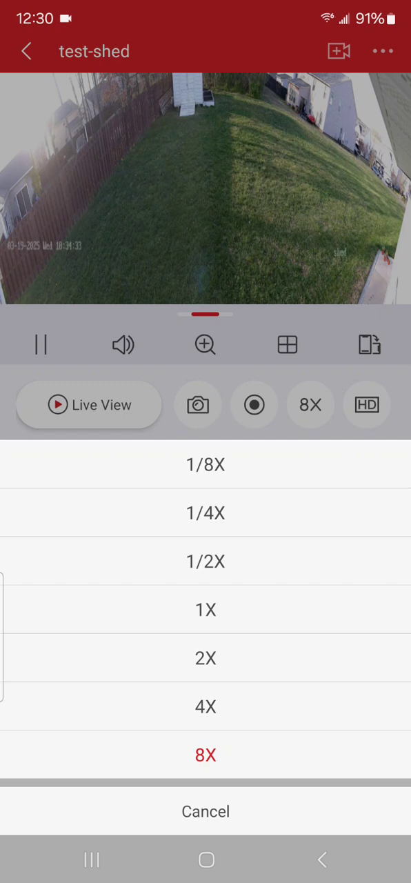
left_click(205, 609)
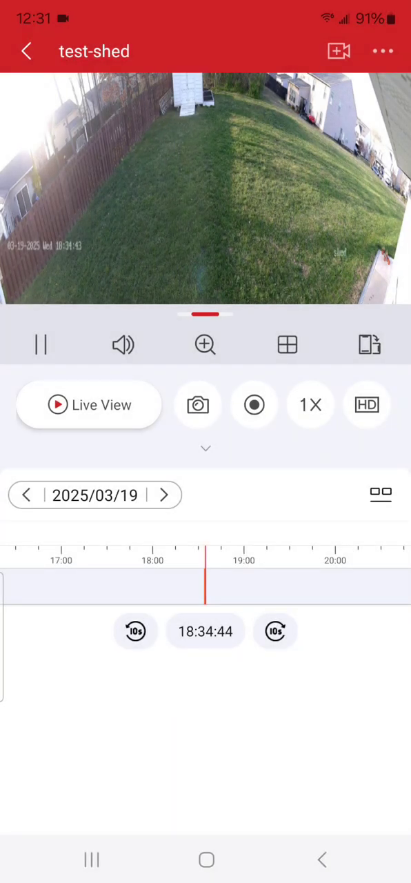
left_click(254, 405)
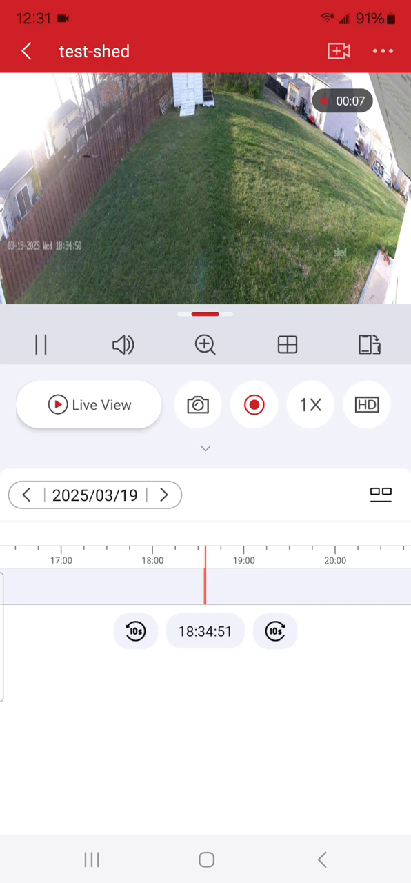
Stop the recording and close the Saved to Album preview
left_click(254, 405)
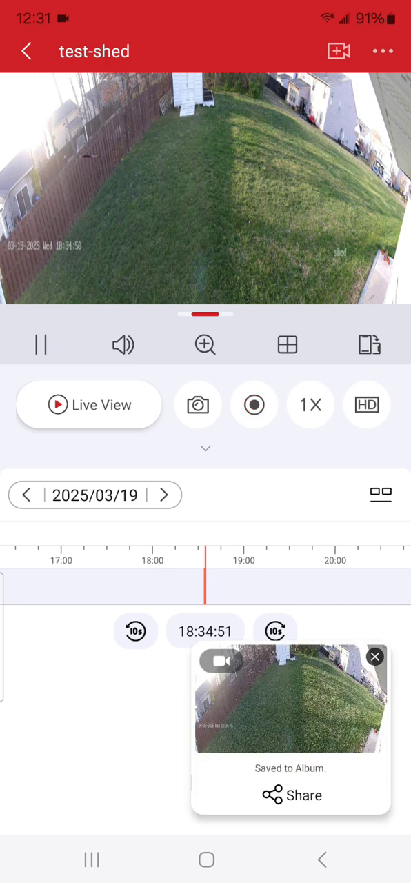
left_click(291, 794)
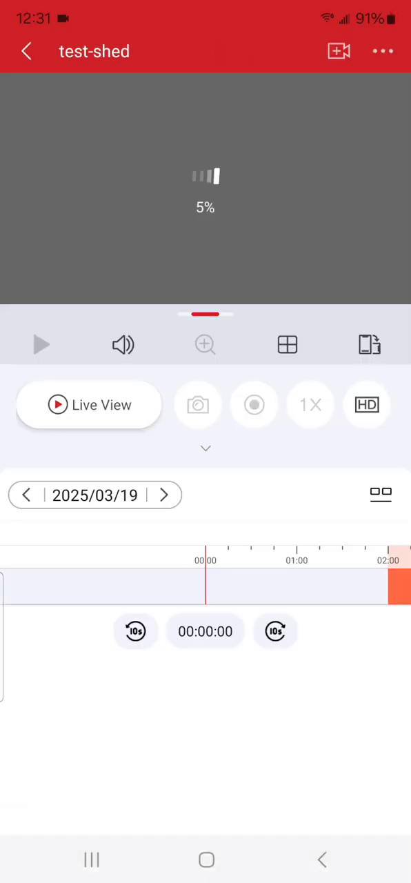
View the test recorder's Device Information, then go back to the Home device list
left_click(382, 51)
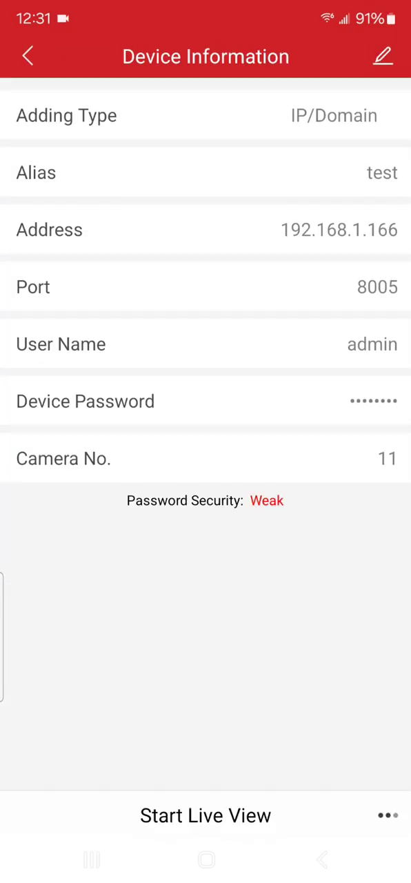
left_click(28, 56)
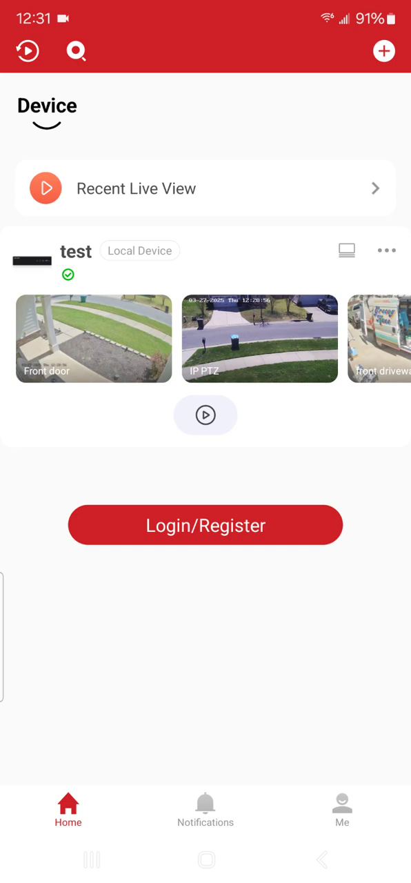
Browse the app settings list from Me, then return to the account page with Album and Settings
left_click(342, 809)
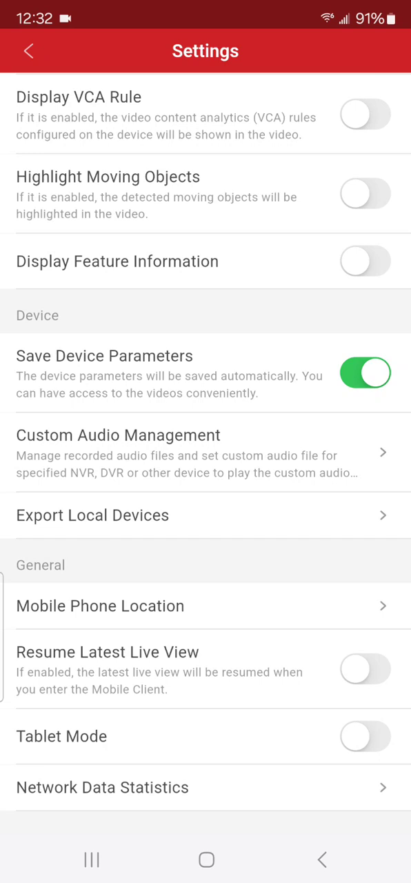
left_click(27, 51)
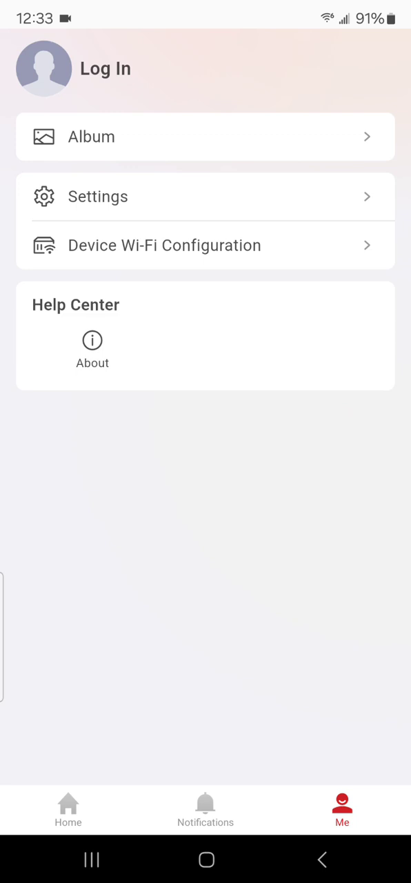
Go to the Android home screen and pull down the screen-recorder notification shade
left_click(205, 859)
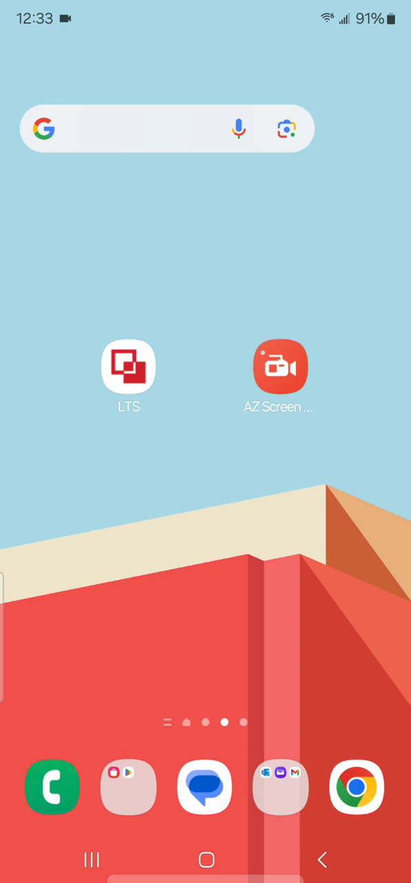
scroll("down", 3)
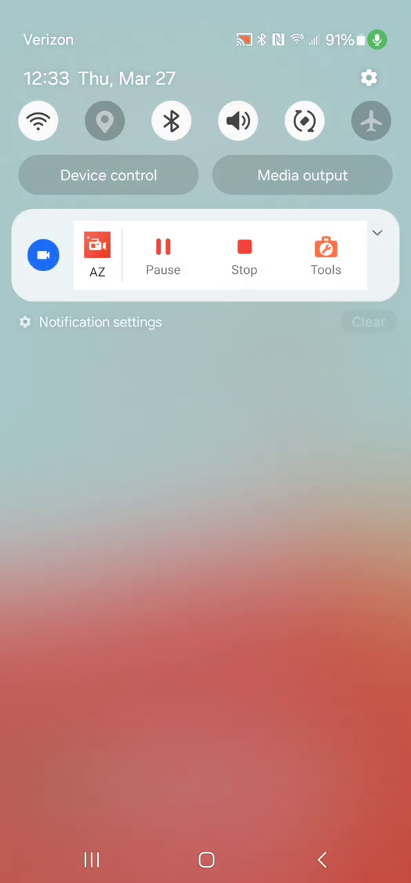